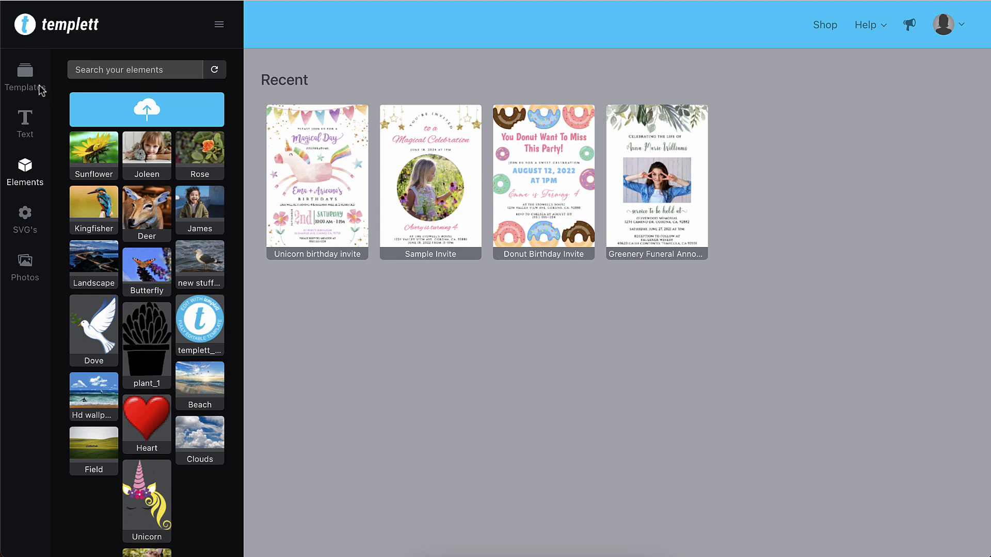
mouse_move(36, 90)
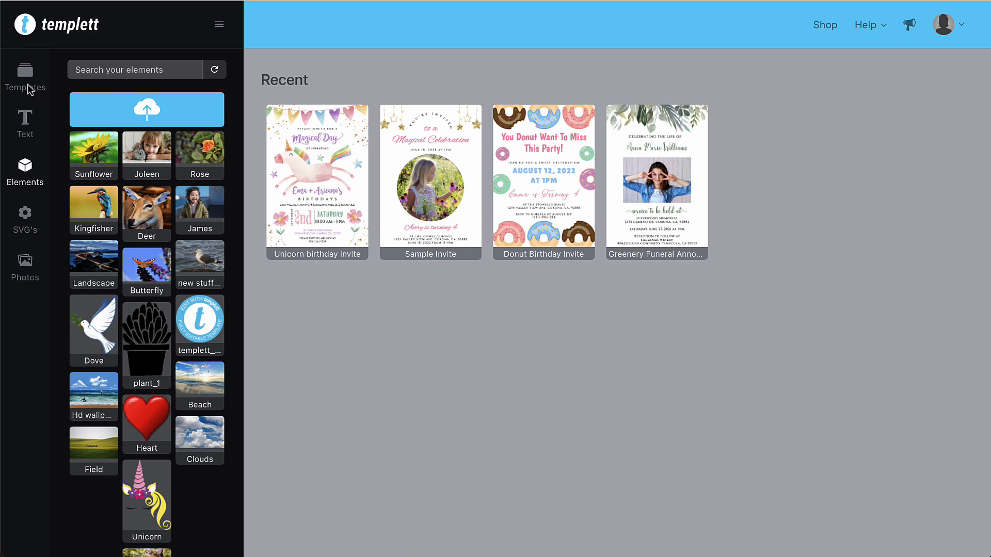
mouse_move(25, 79)
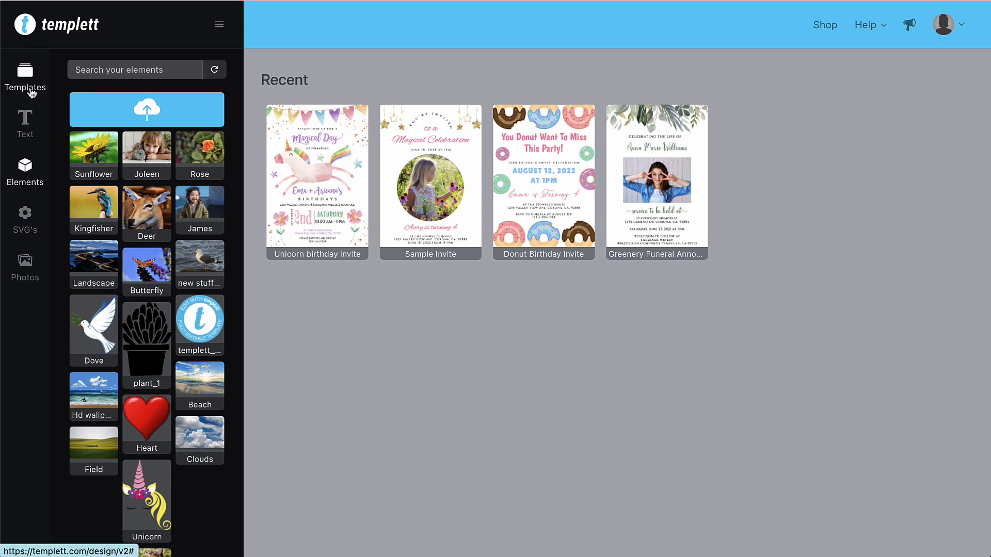
Open the Unicorn birthday invite template from Recent designs.
click(25, 79)
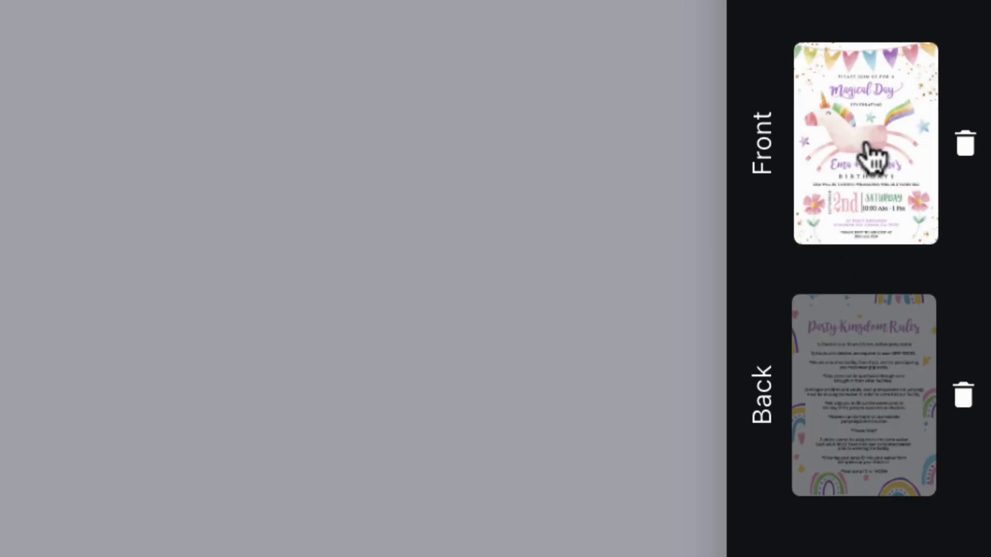
Edit the front-page heading so 'Magical Day' reads 'Colorful Day'.
click(864, 146)
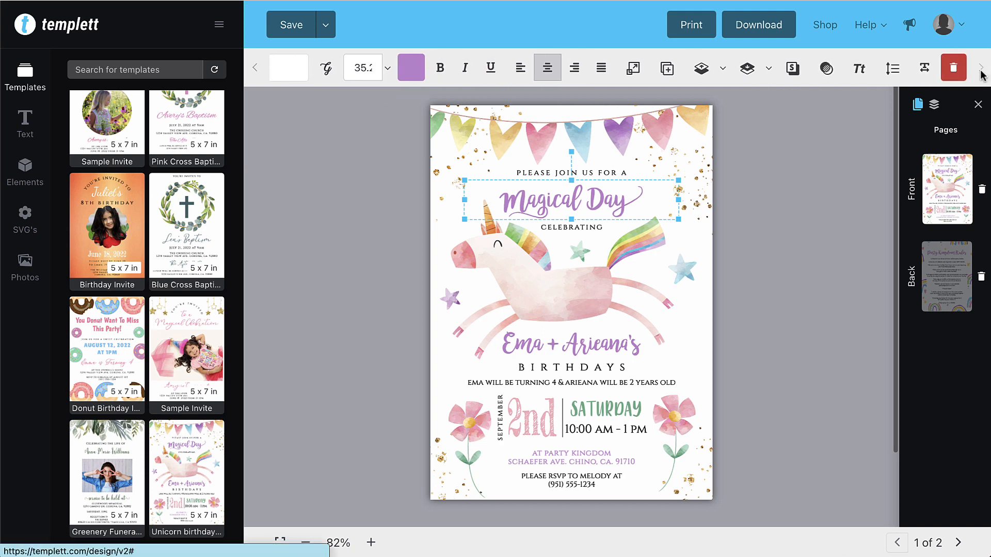
click(512, 180)
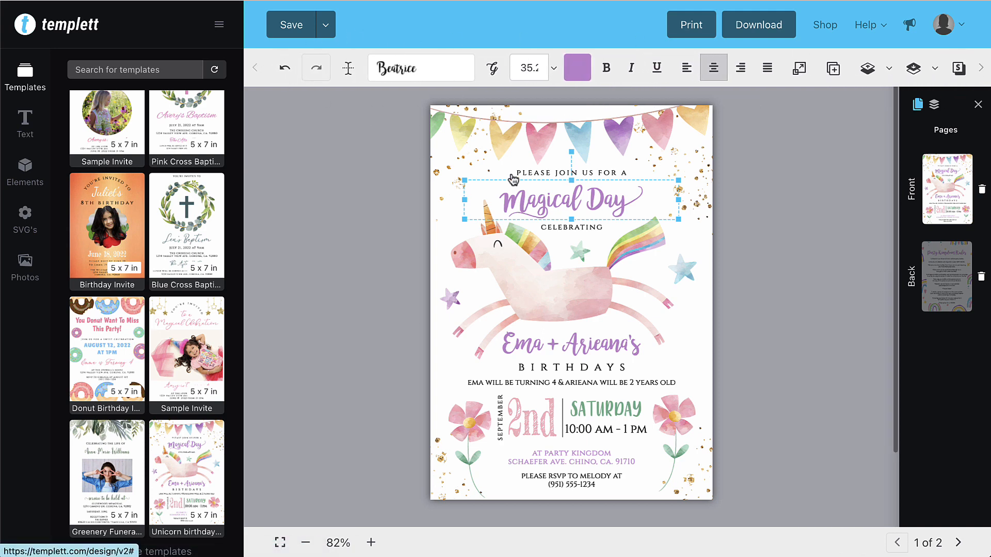
click(529, 296)
text(Colorfu)
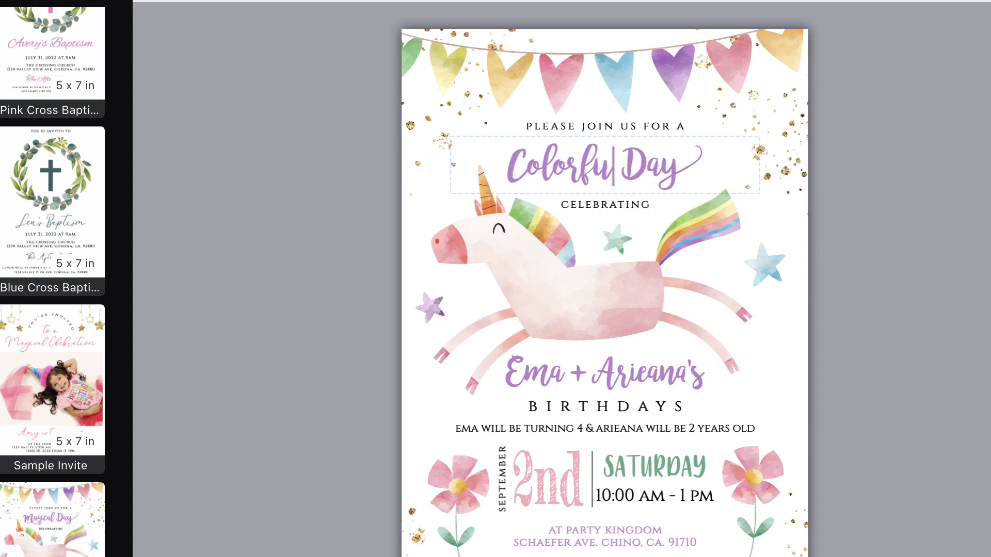
scroll(up, 3)
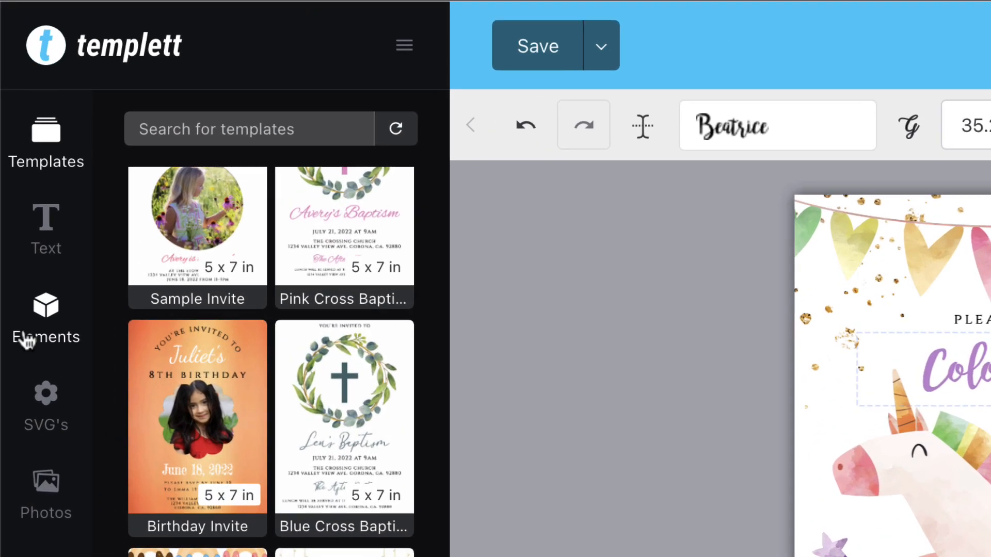
Upload Ema.jpg to the elements library with the tag 'ema'.
click(46, 322)
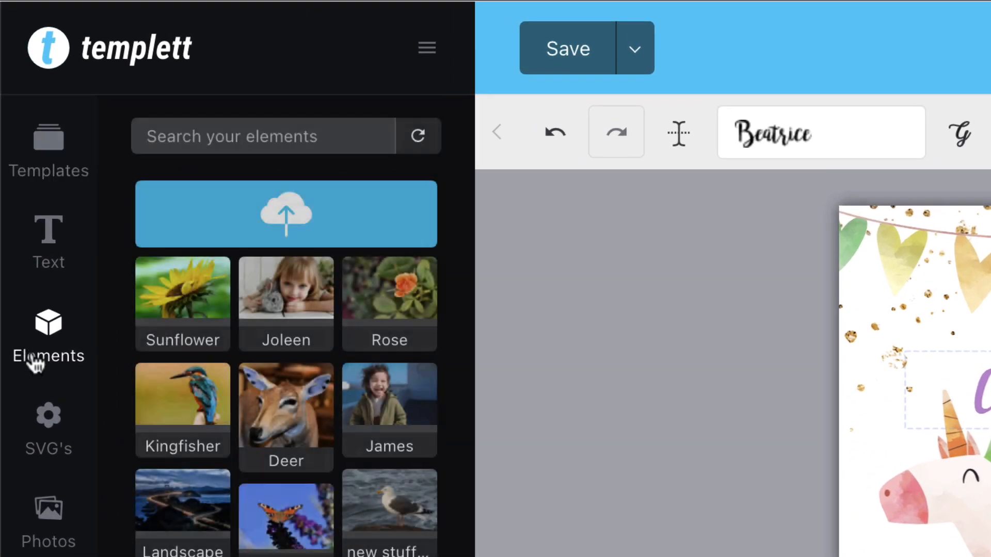
mouse_move(360, 239)
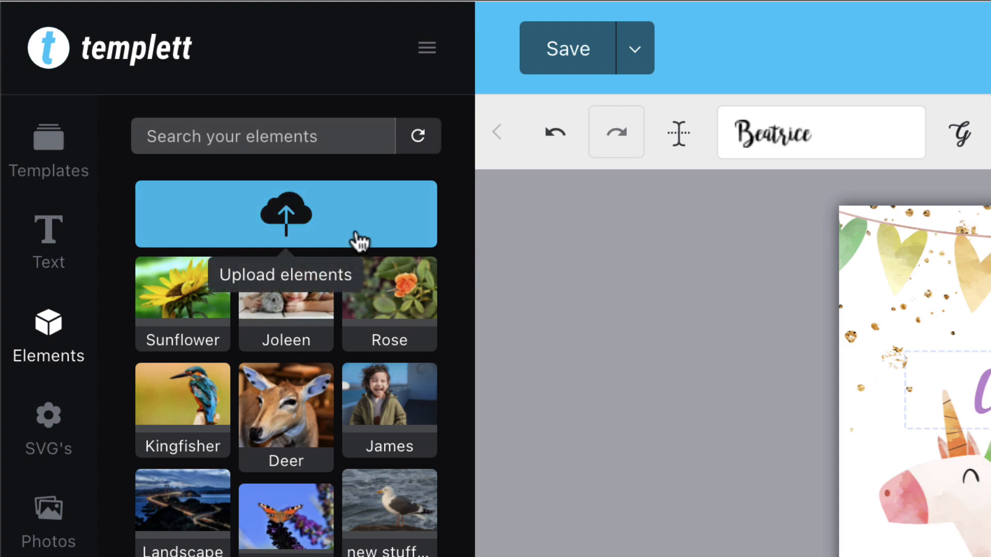
click(286, 213)
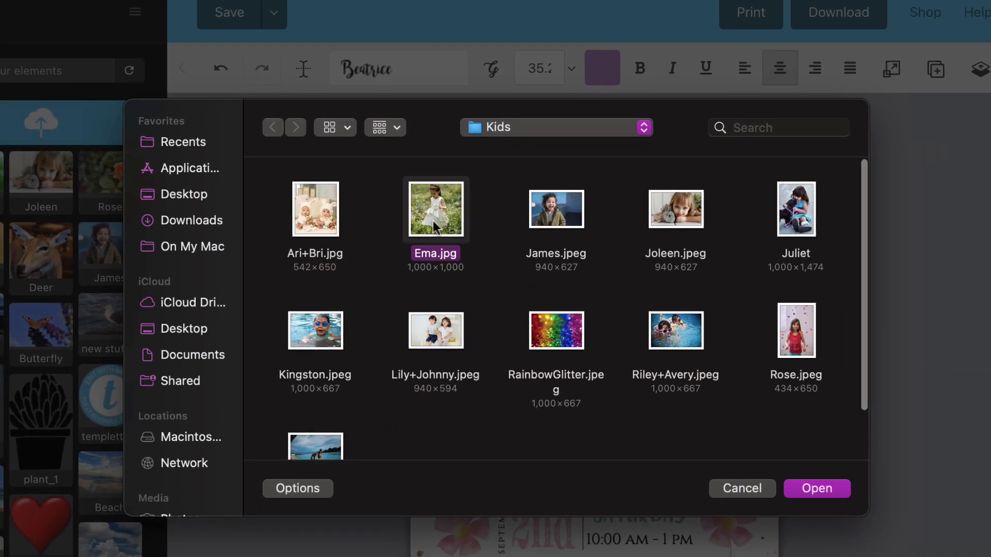
click(816, 488)
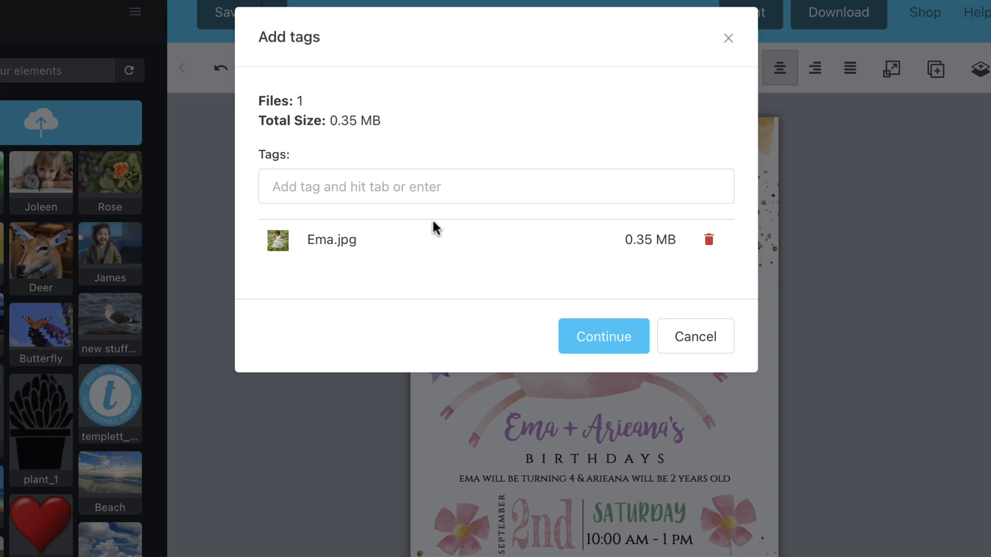
text(ema)
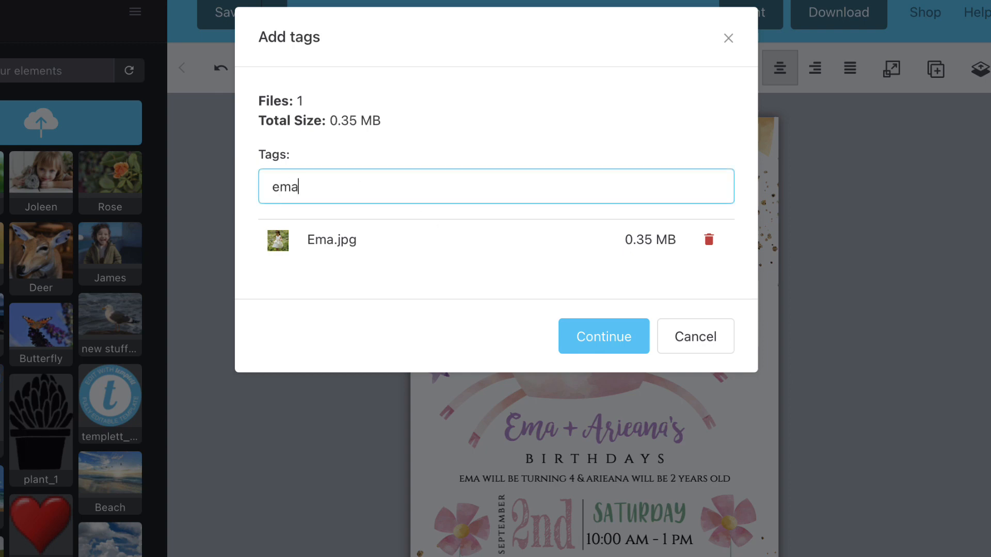
click(602, 335)
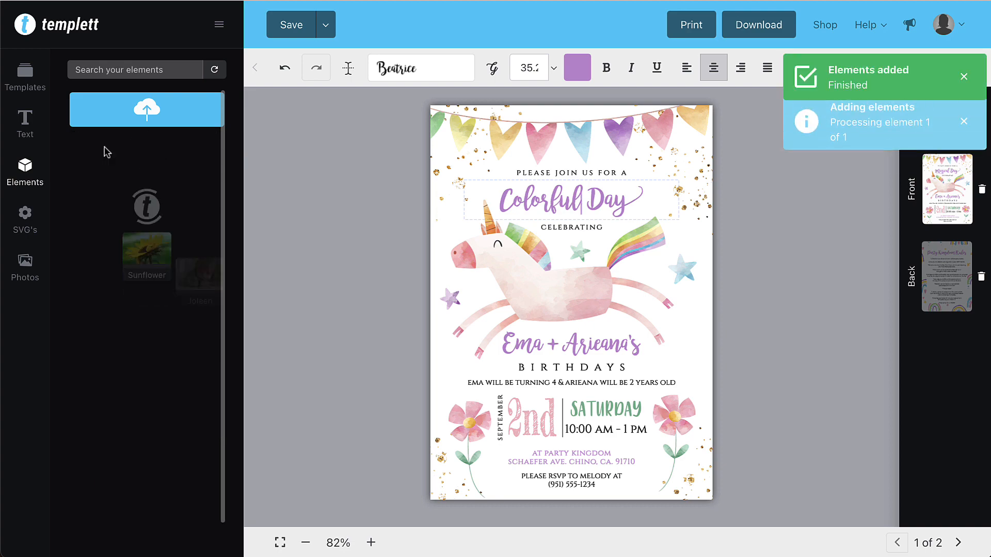
click(93, 146)
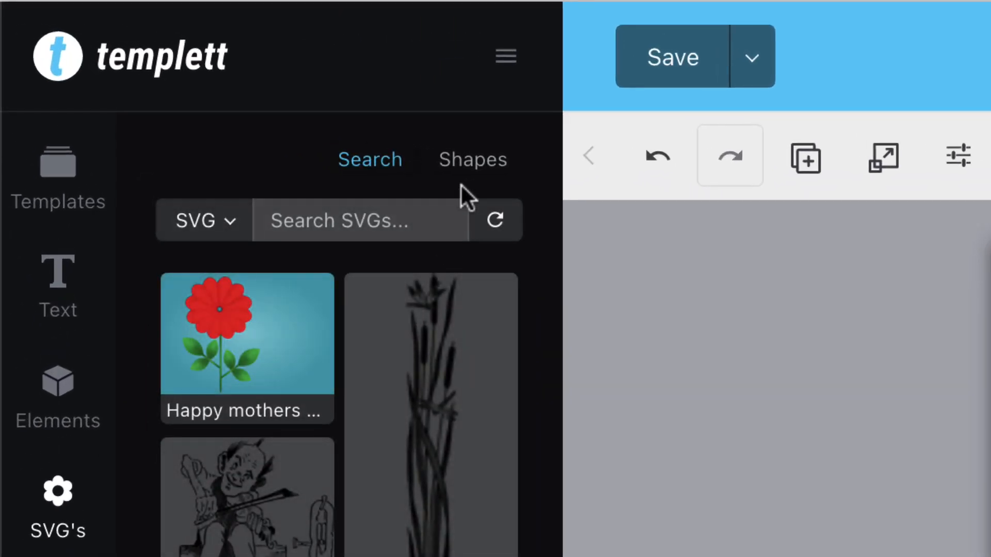
Browse basic shapes and SVG vector graphics, then scroll through the stock photos.
click(472, 159)
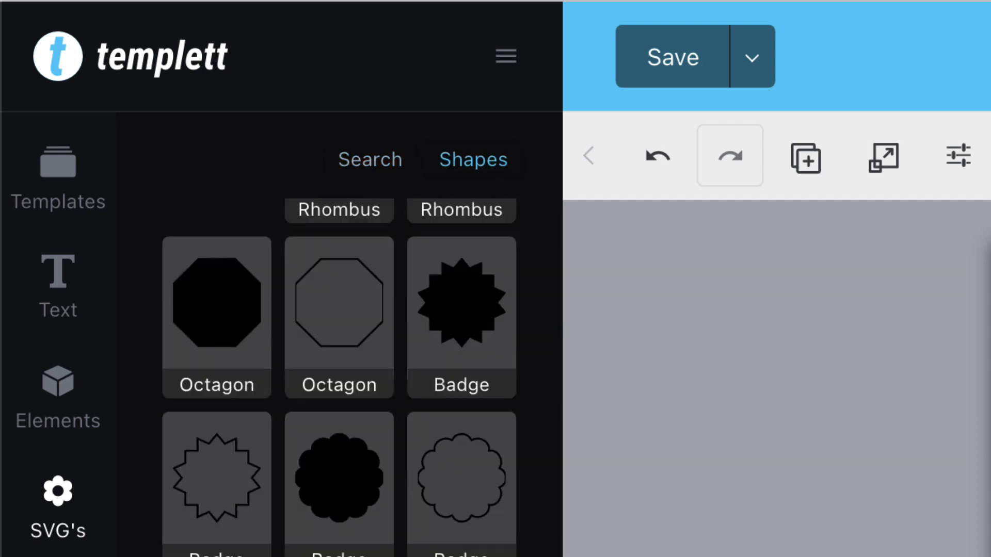
click(368, 159)
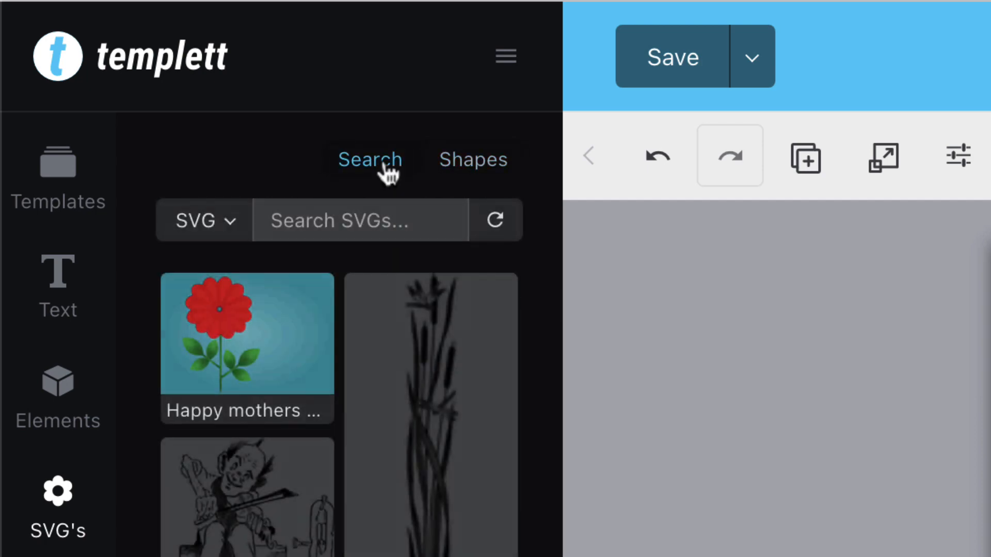
scroll(down, 3)
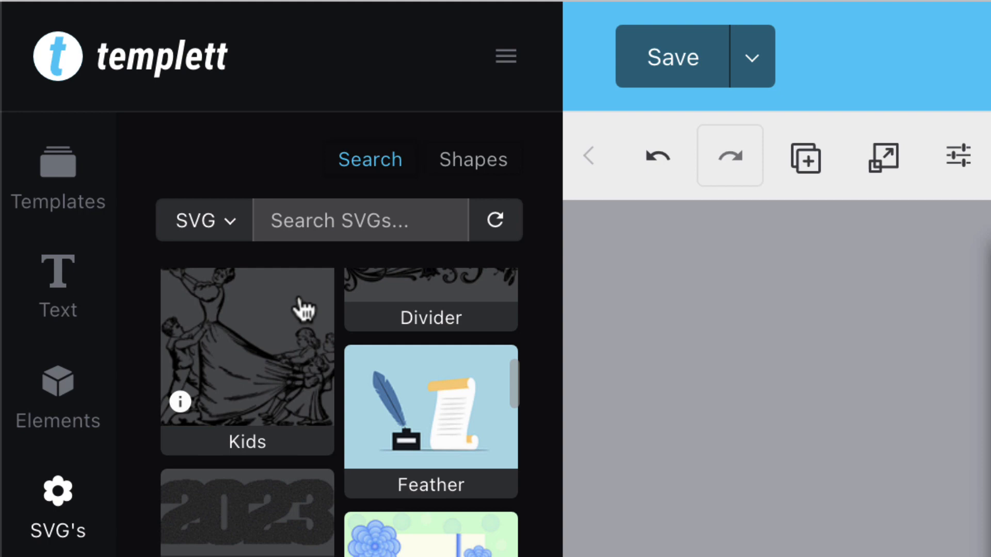
mouse_move(221, 237)
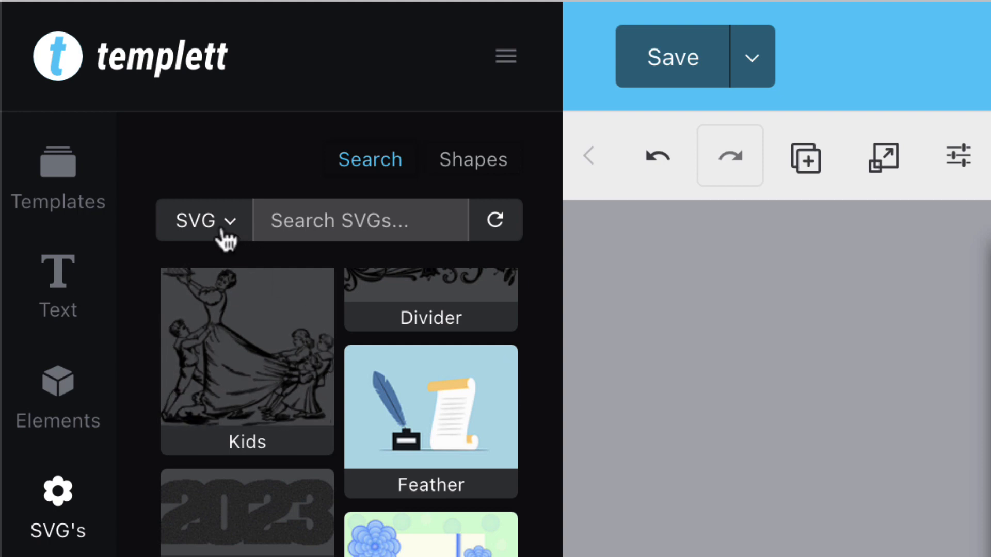
click(202, 220)
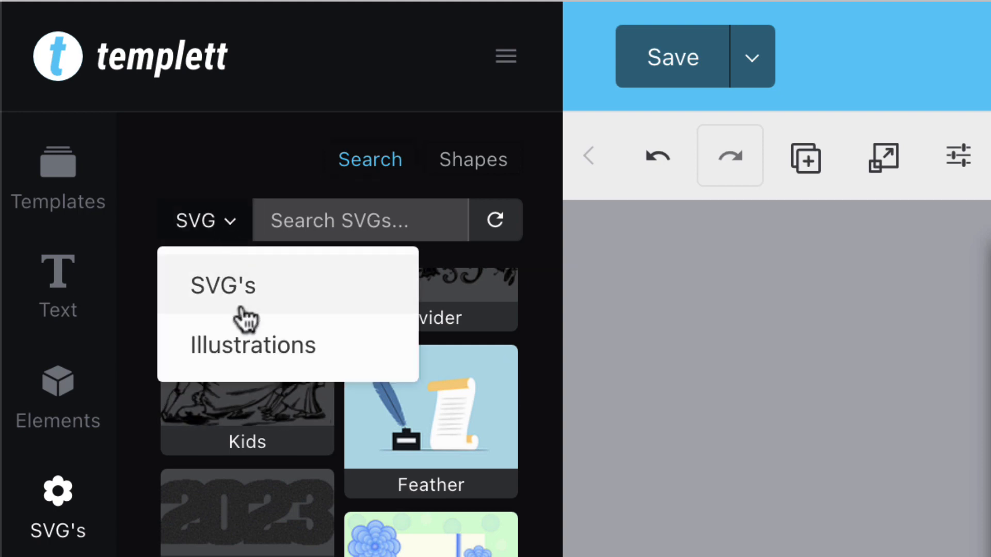
click(251, 345)
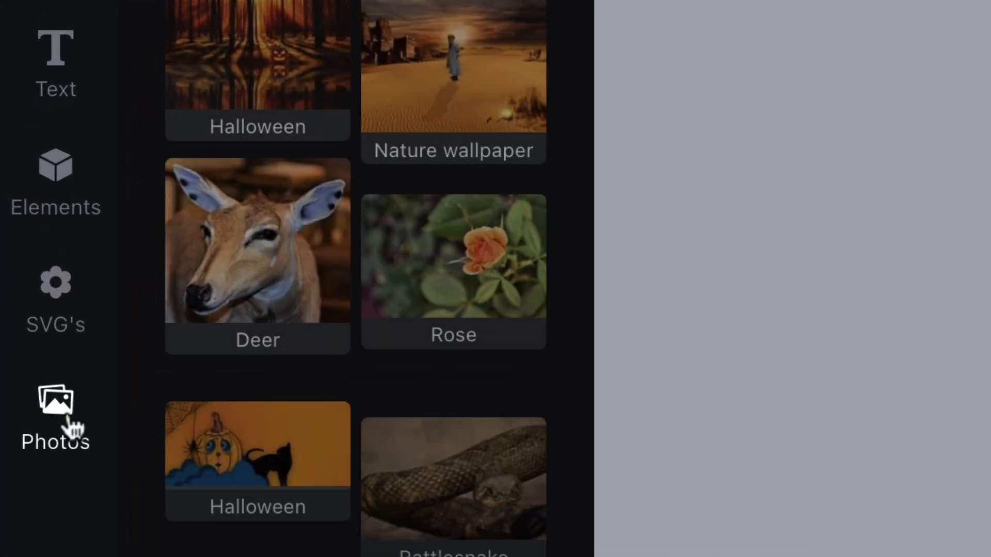
scroll(down, 3)
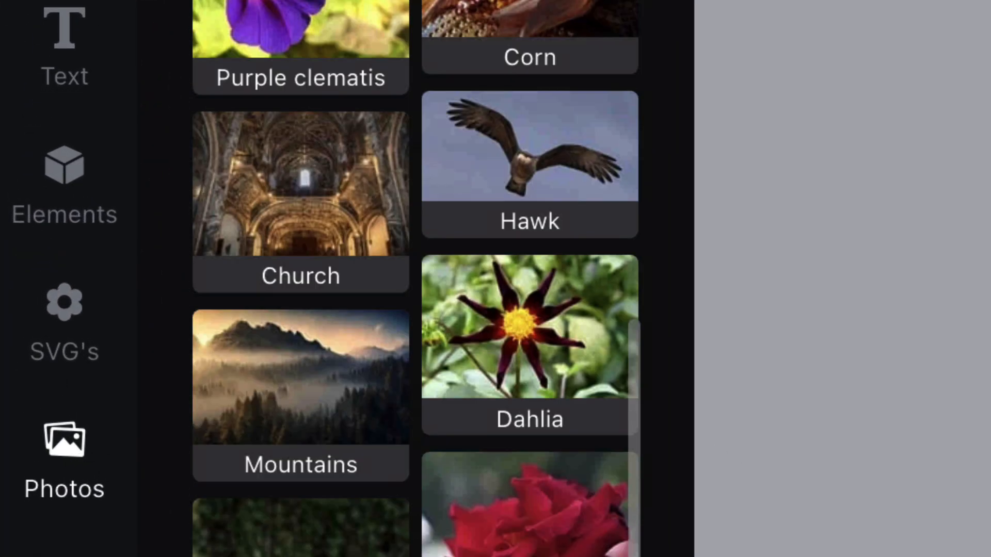
scroll(down, 3)
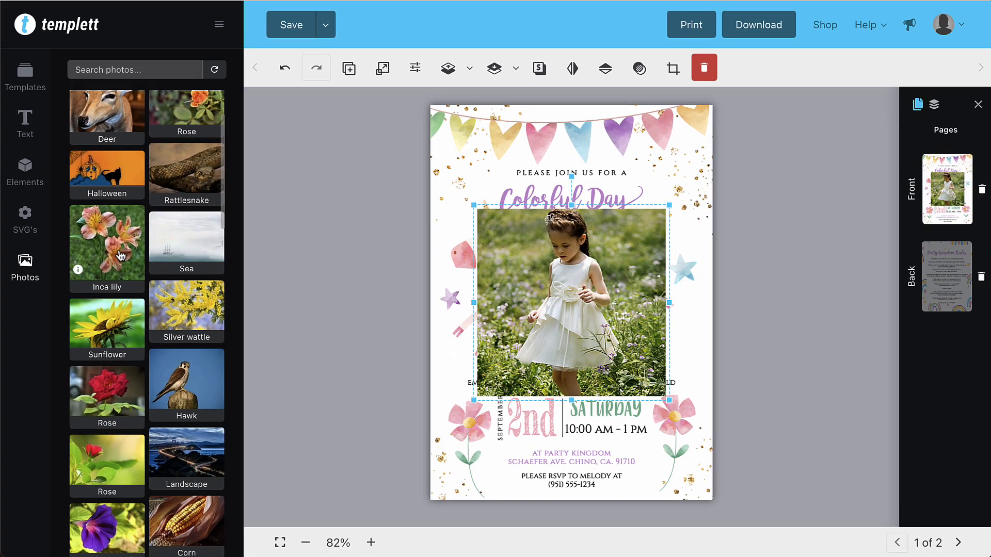
Try the Inca lily photo on the front page, undo it, and return to Elements.
click(290, 24)
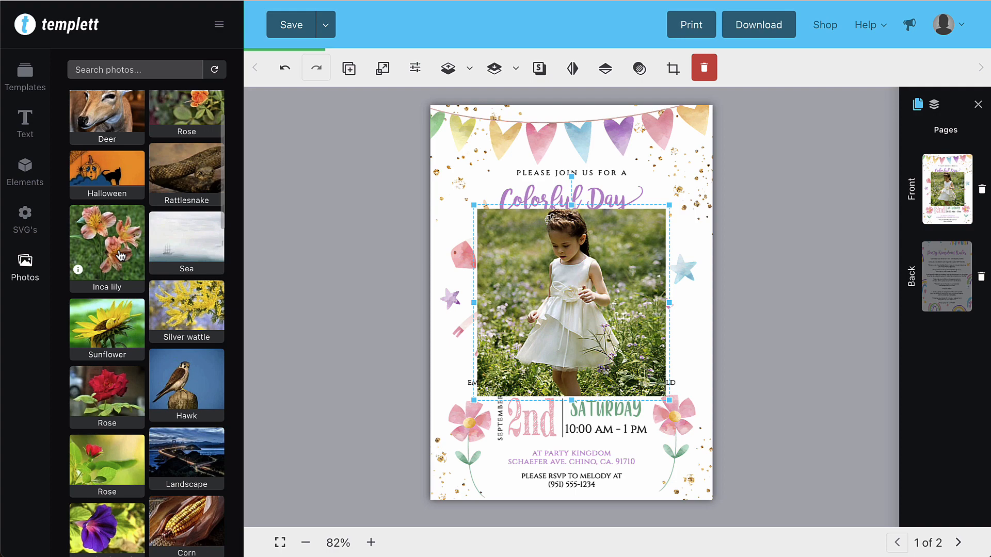
click(107, 242)
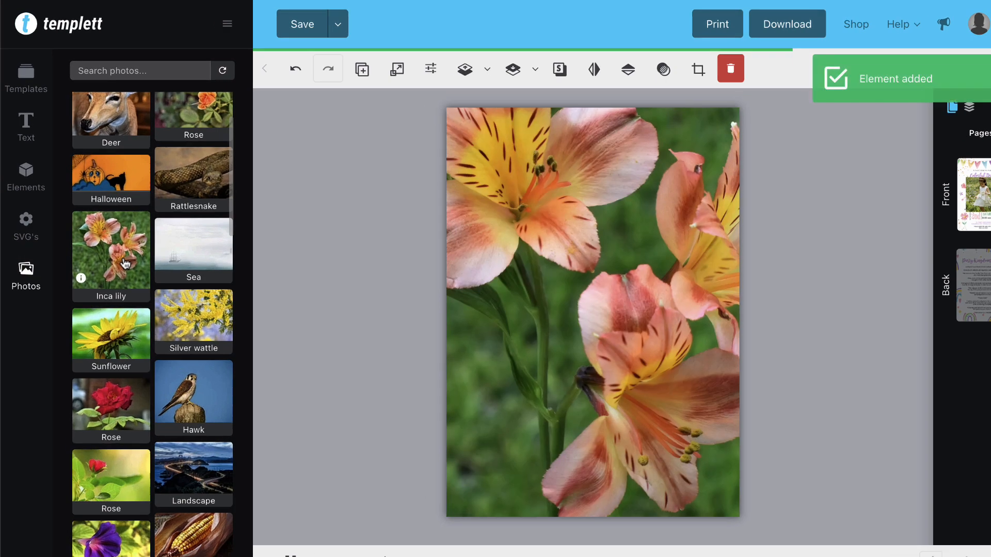
click(26, 175)
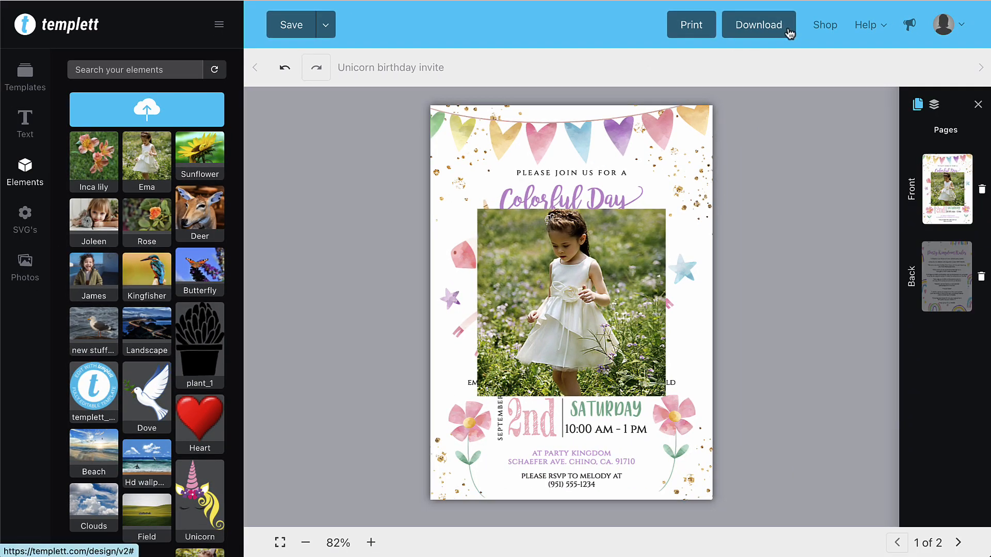
click(758, 24)
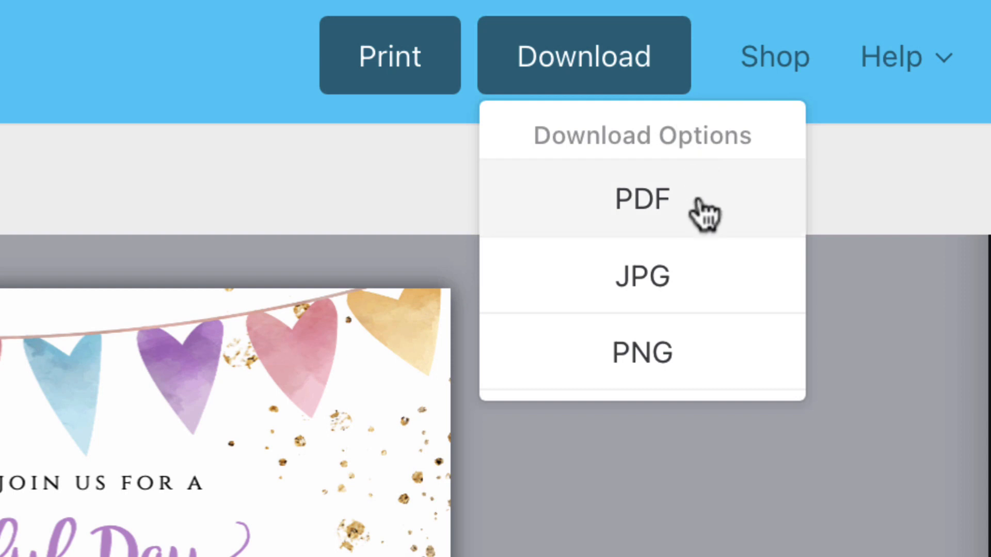
mouse_move(703, 352)
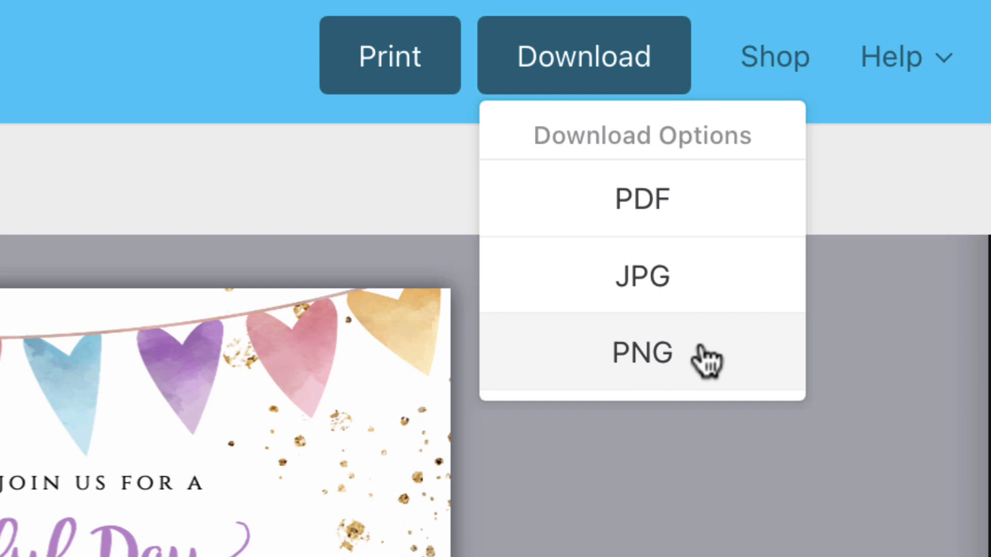
click(641, 199)
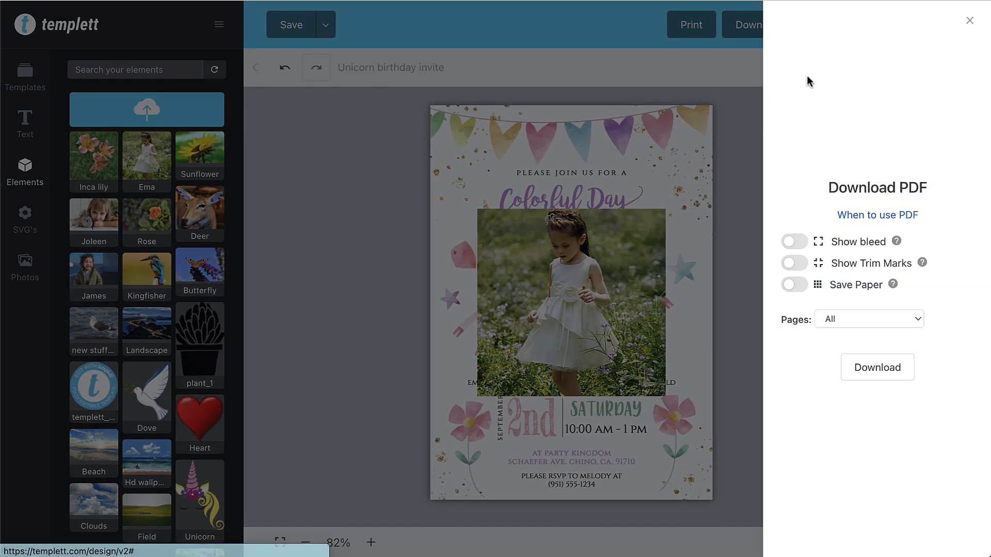
click(794, 242)
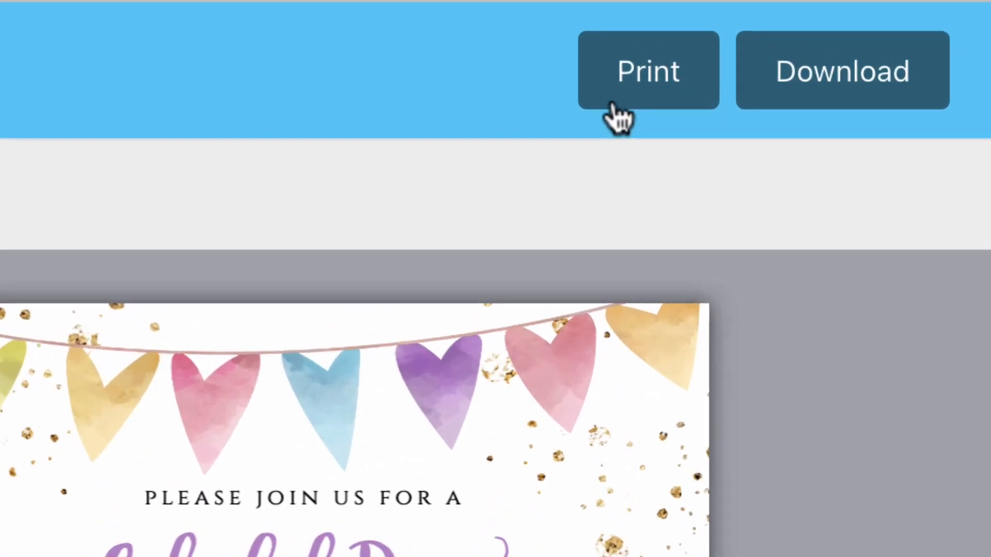
click(648, 70)
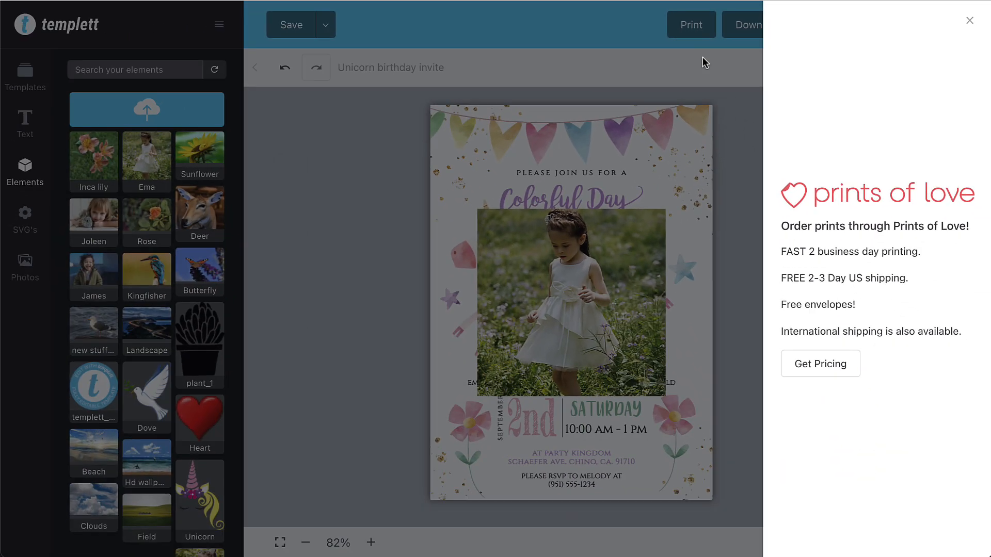
mouse_move(837, 216)
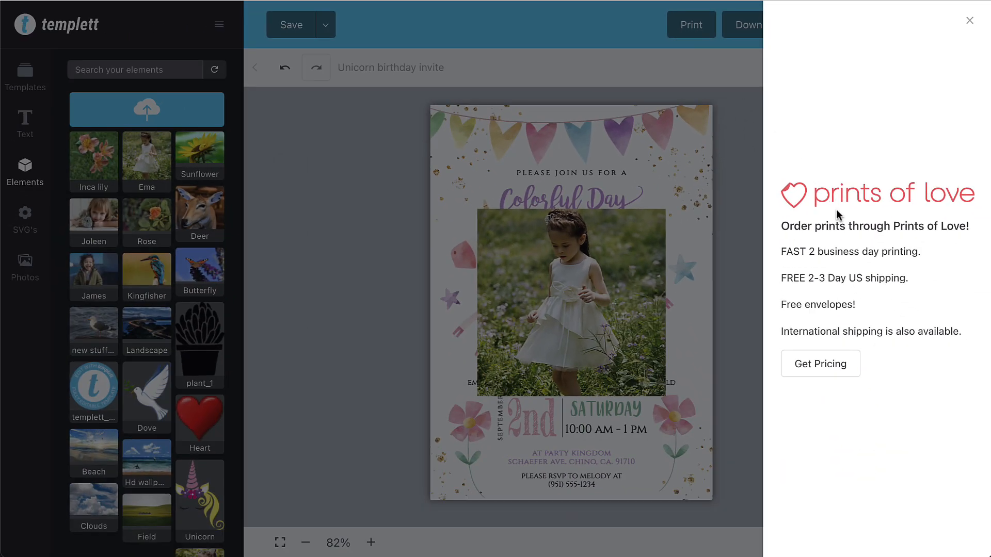
mouse_move(924, 258)
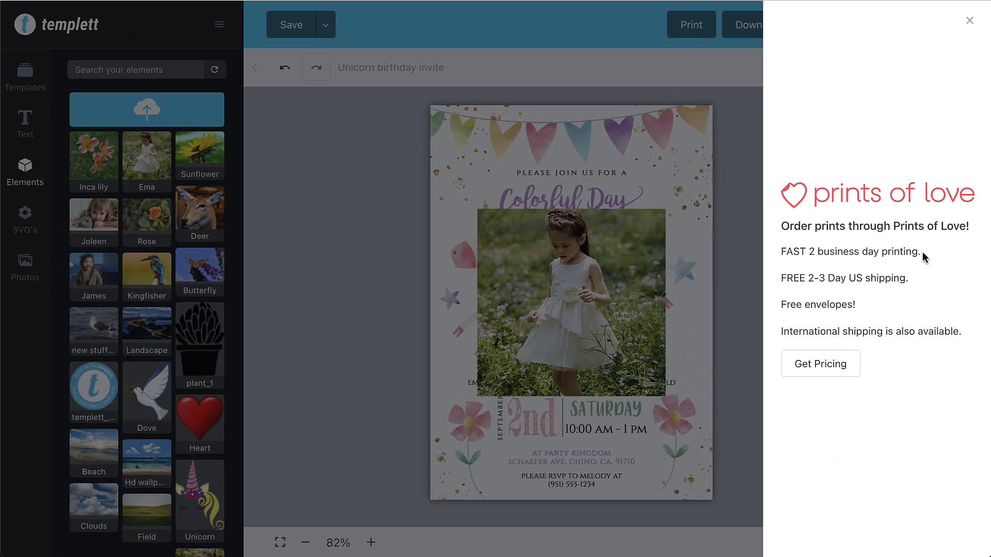
mouse_move(908, 284)
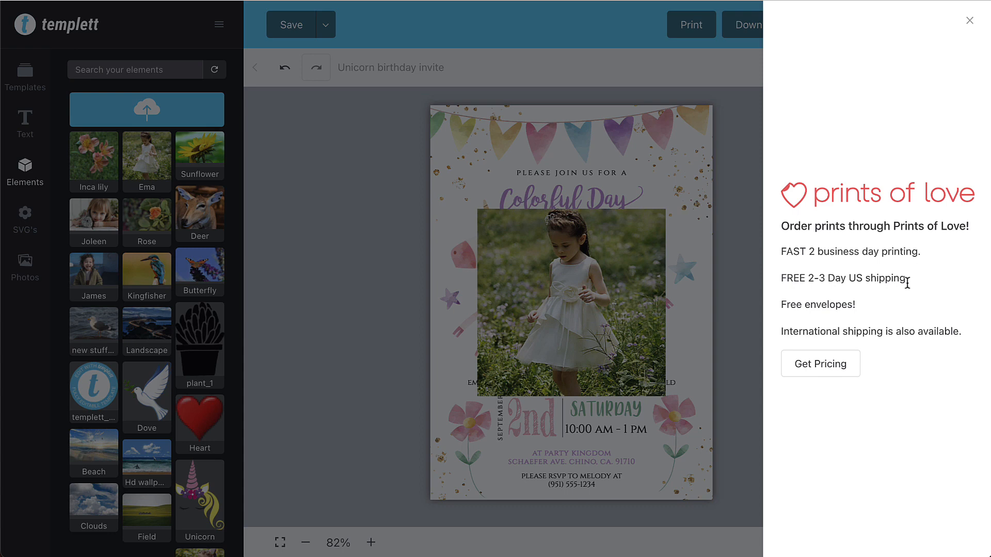
mouse_move(868, 312)
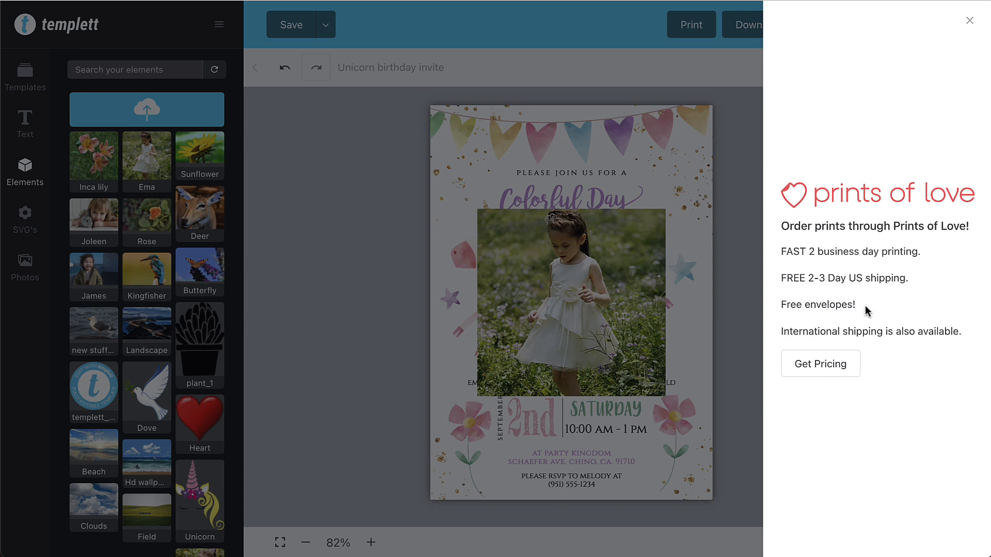
click(969, 20)
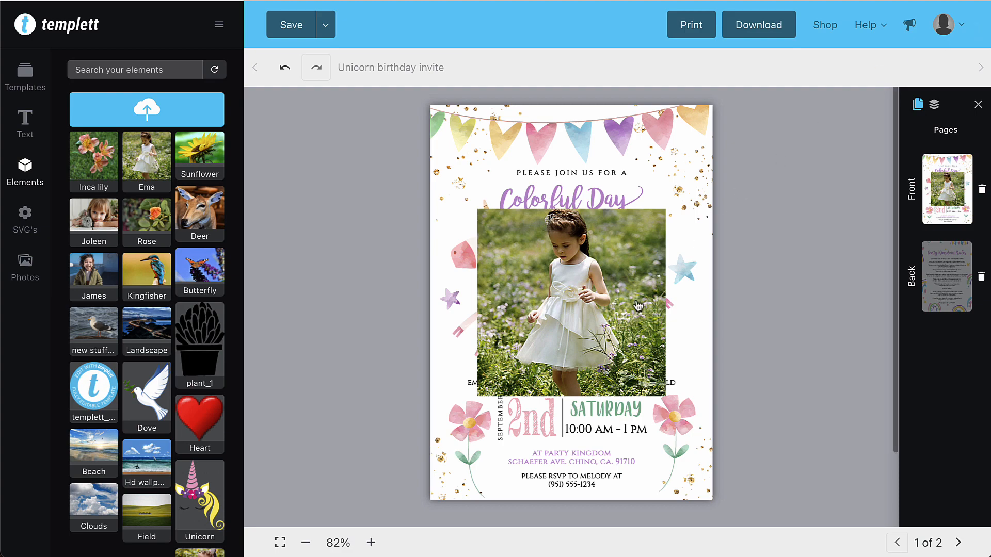